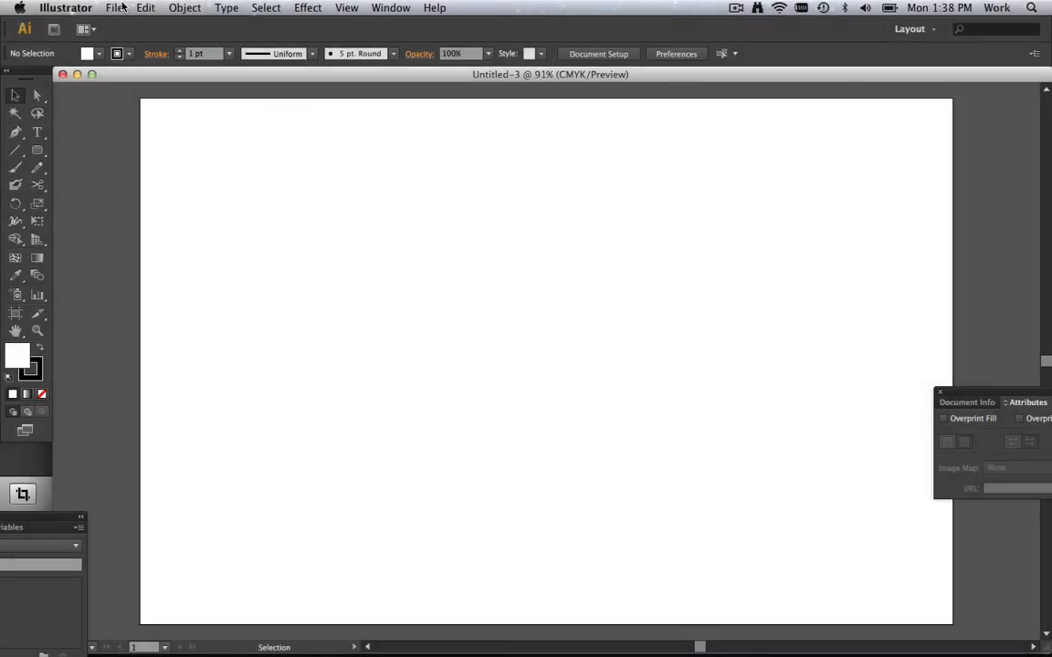
# - Start opening an existing document from disk via File > Open
pyautogui.click(114, 7)
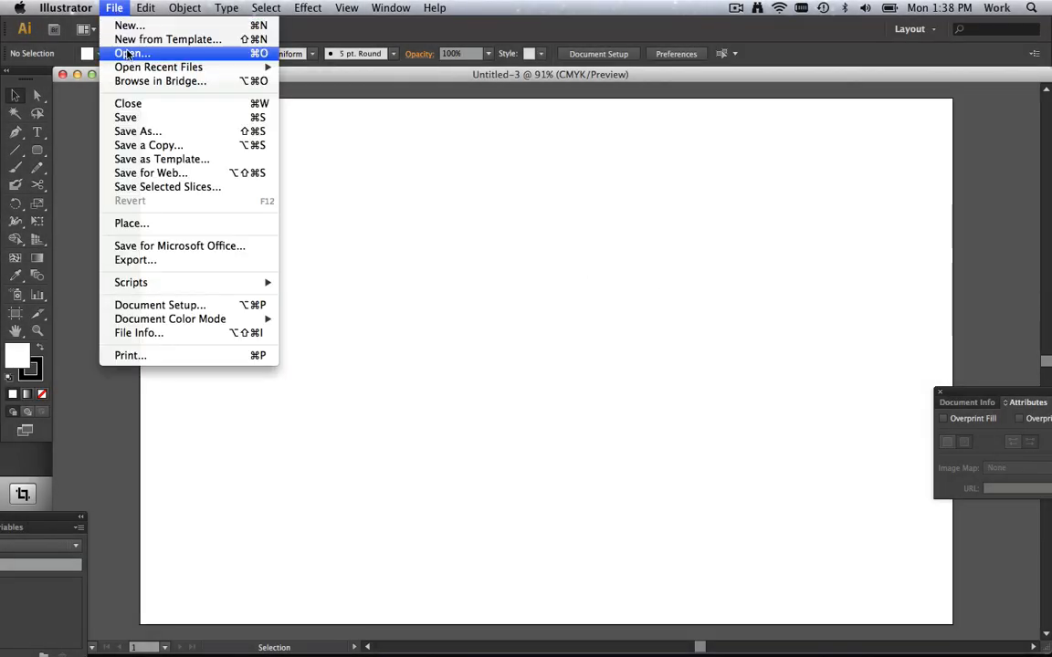
pyautogui.click(132, 53)
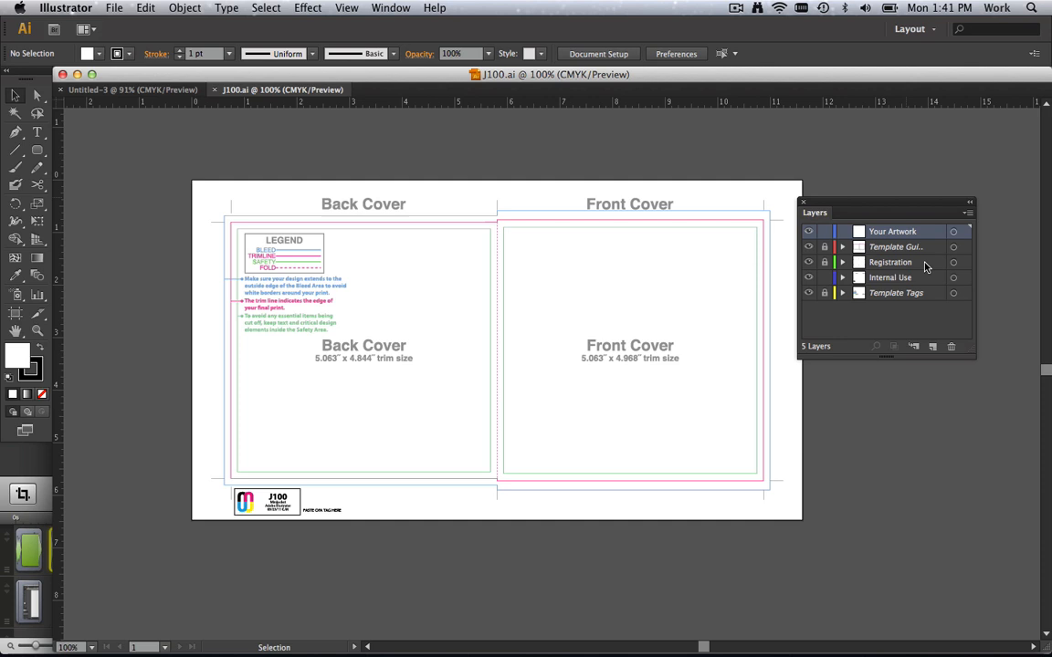
pyautogui.moveTo(925, 280)
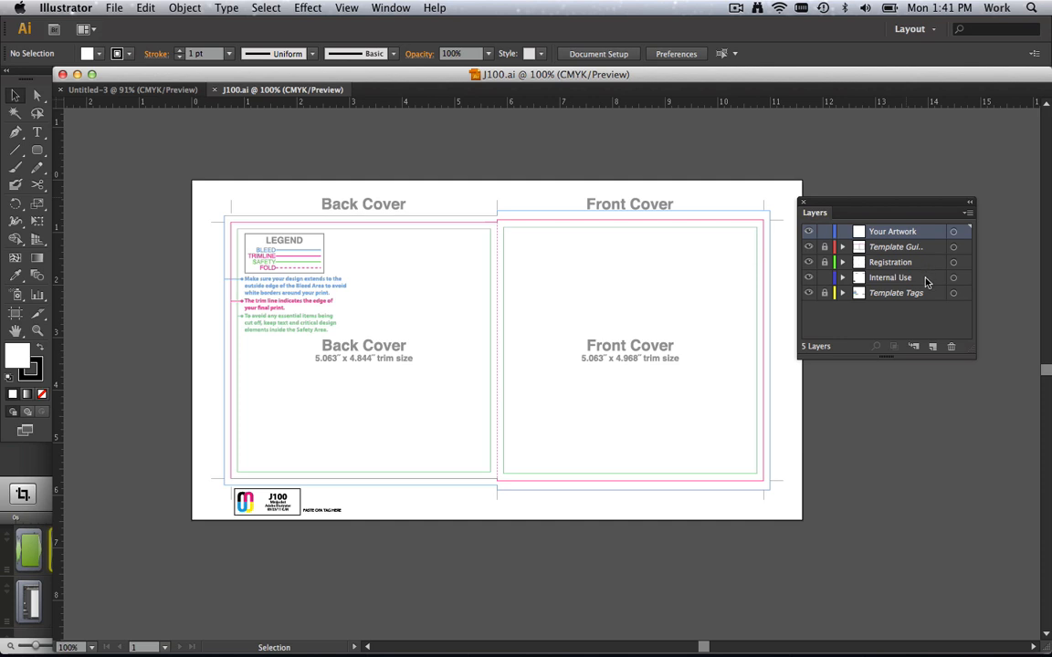
pyautogui.moveTo(927, 297)
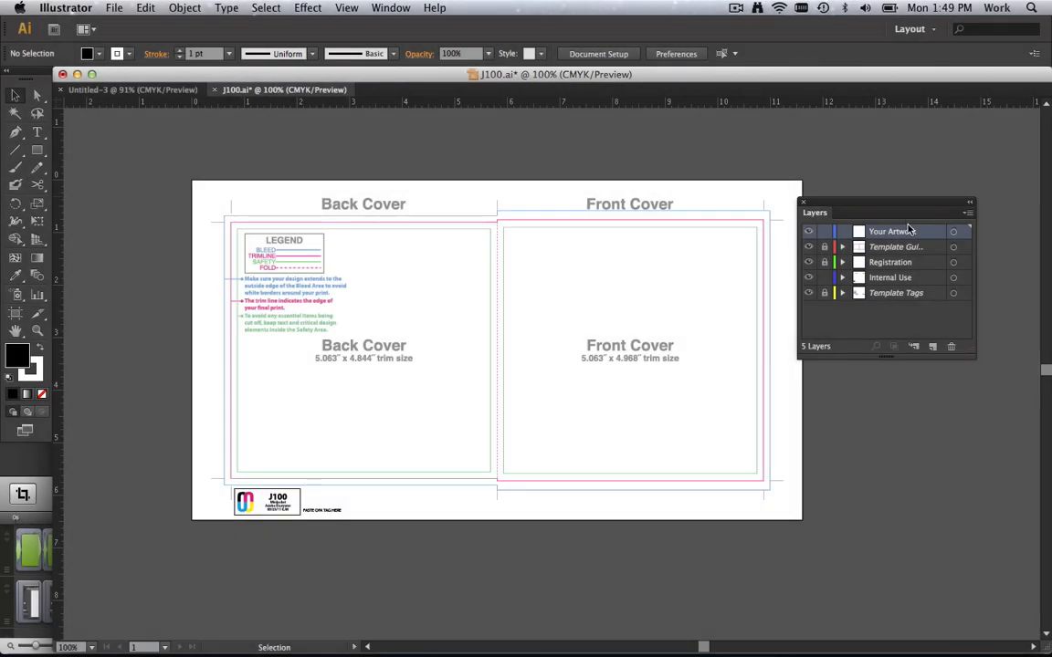
pyautogui.moveTo(911, 235)
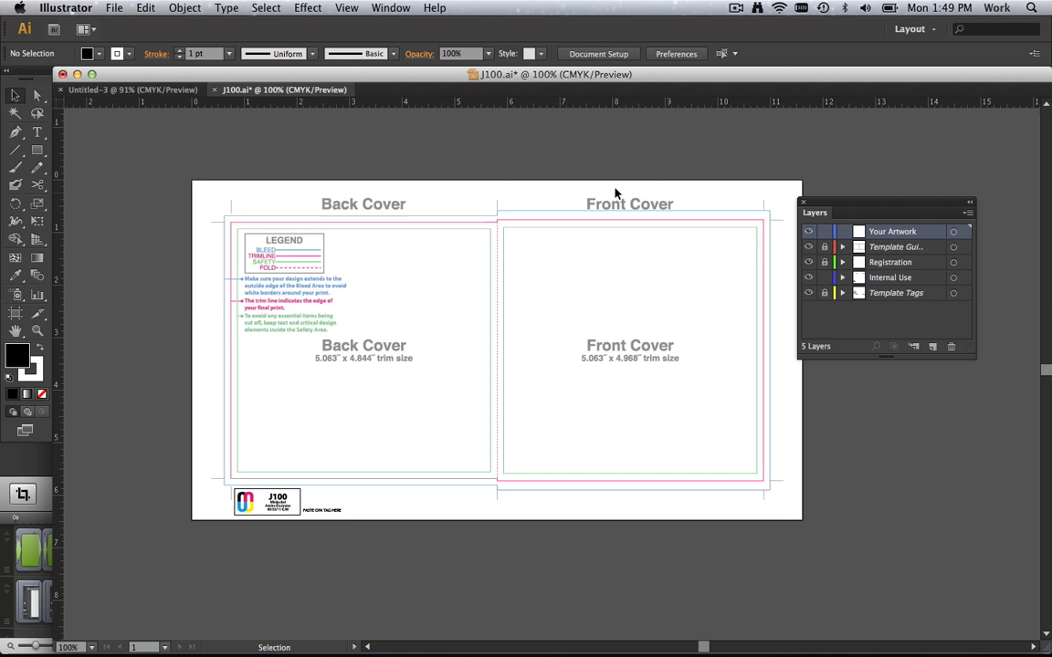
# - Return to the File menu with the J100 template open and black fill set
pyautogui.click(114, 7)
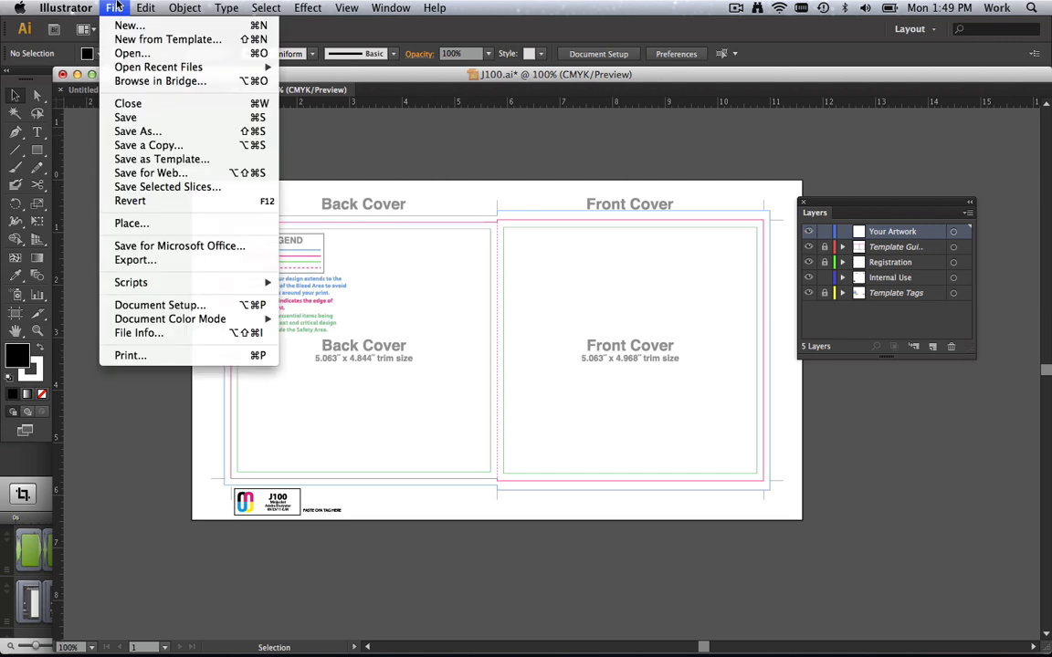
pyautogui.moveTo(131, 223)
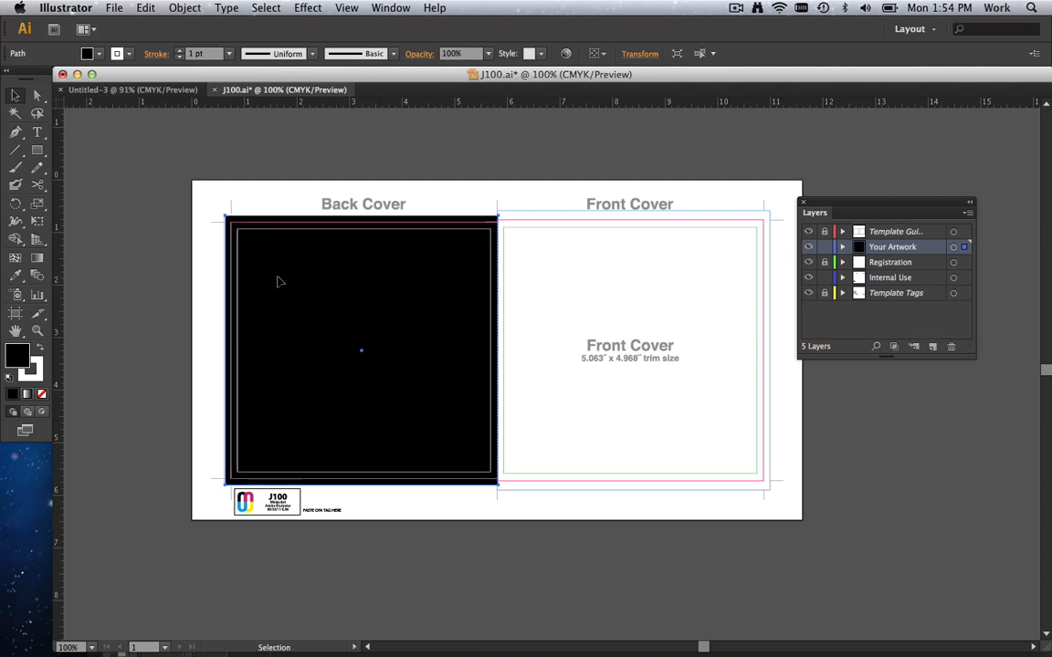
pyautogui.moveTo(227, 256)
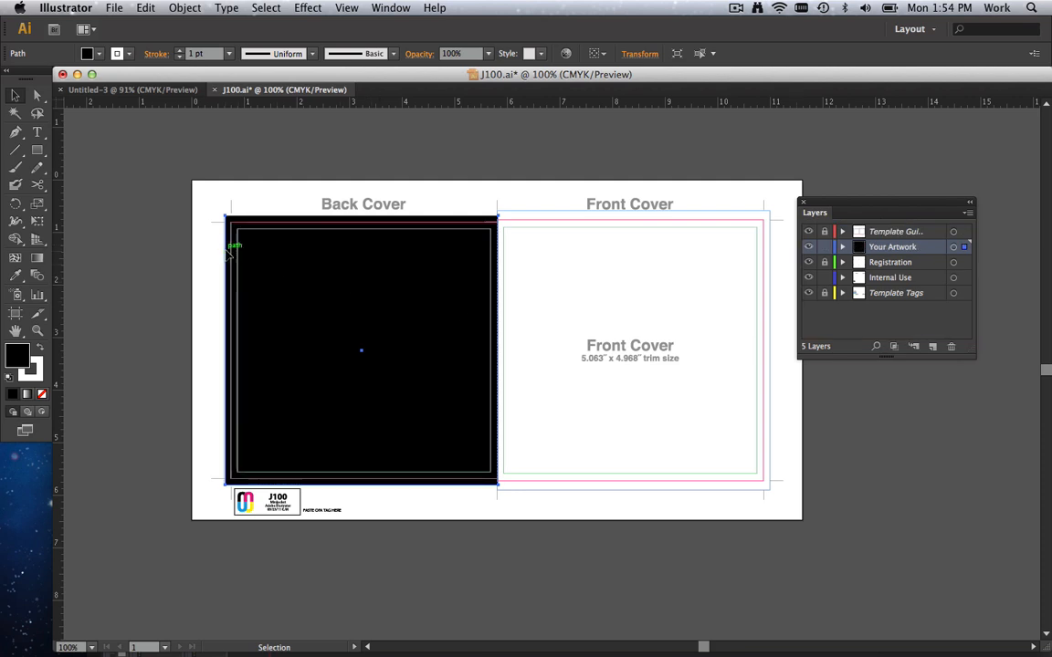